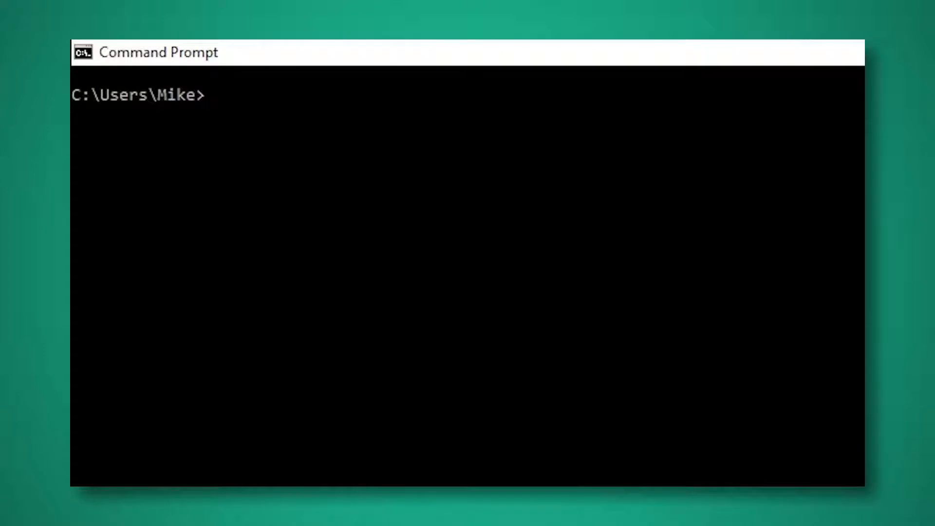
type("ping")
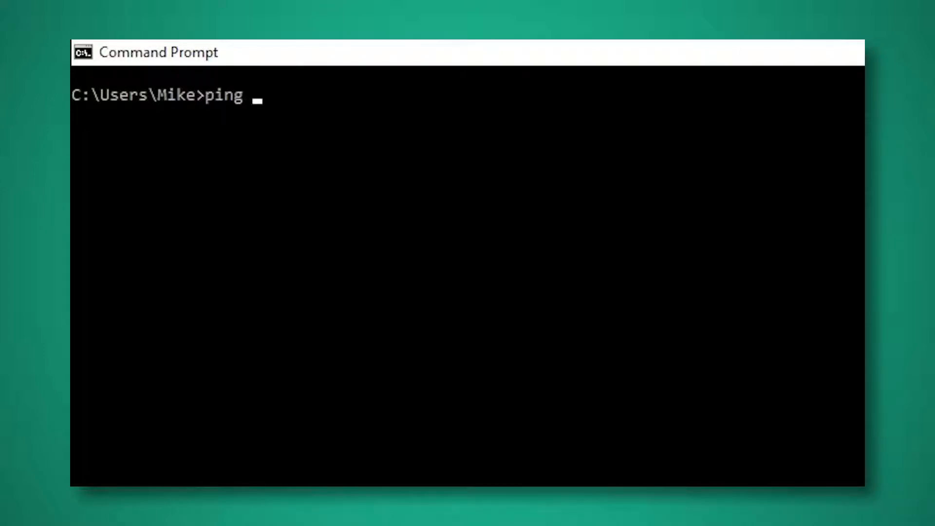
type("www.totals")
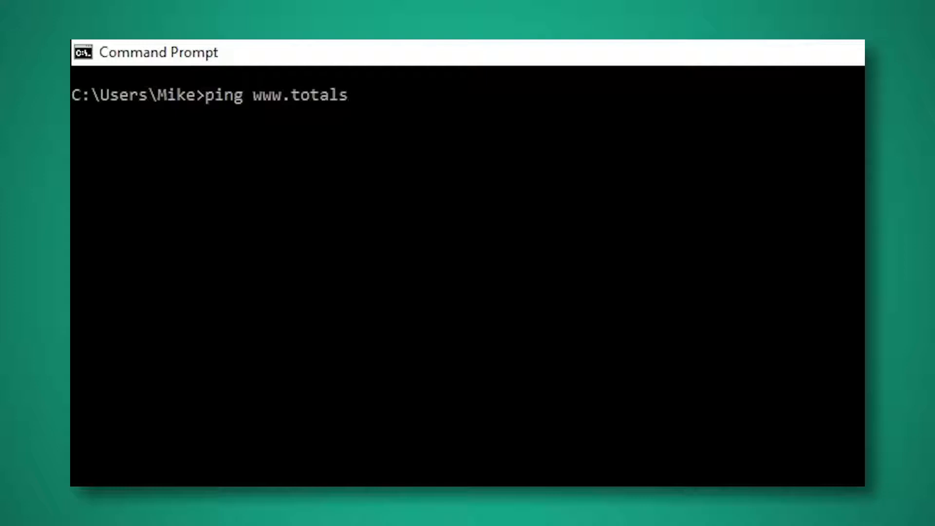
type("em.com")
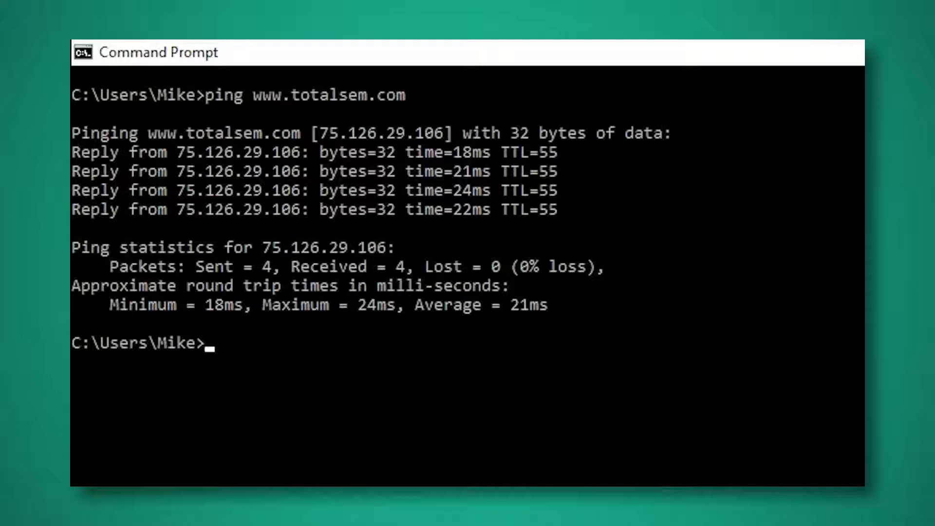
type("pi")
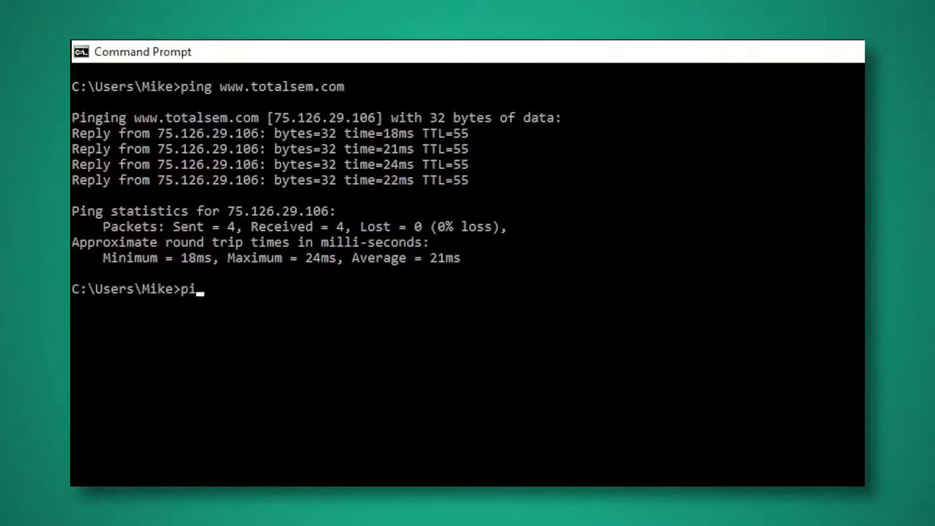
type("ng")
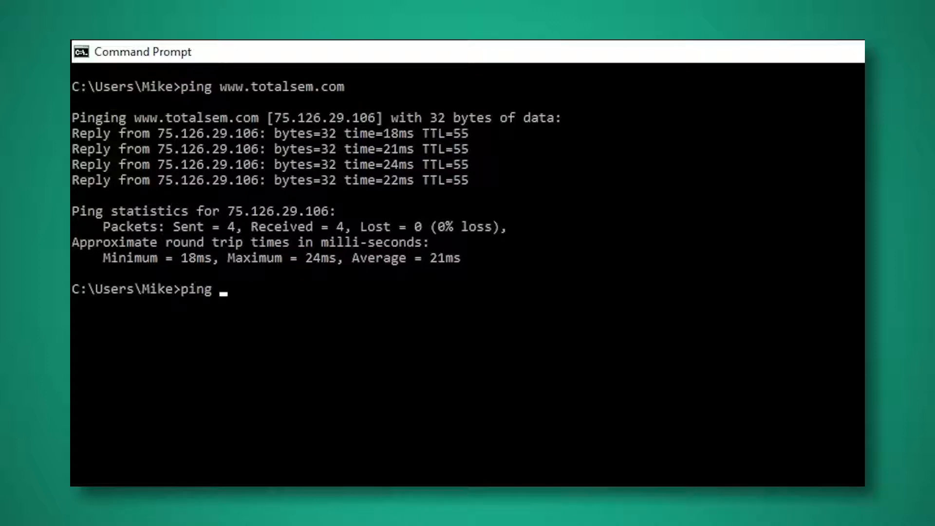
type("www.g")
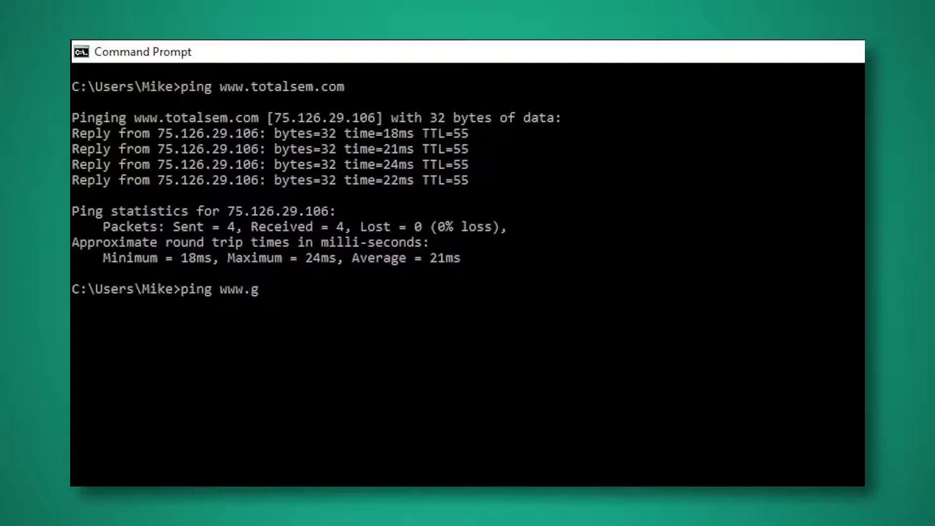
type("oogle.com")
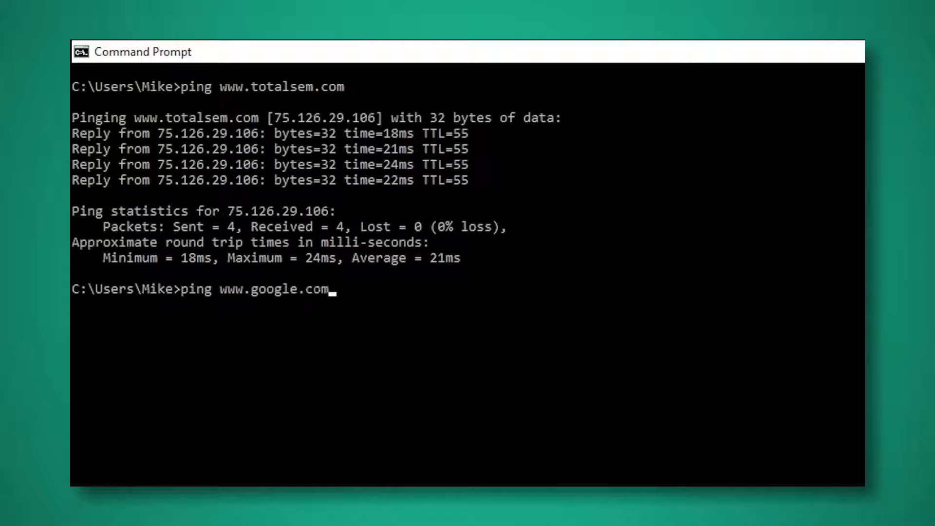
key("Return")
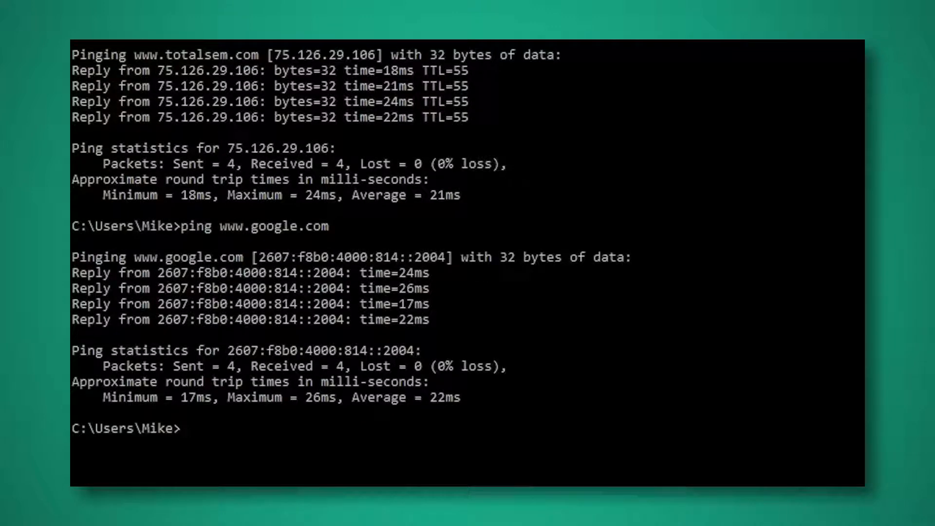
type("ping www.google.com")
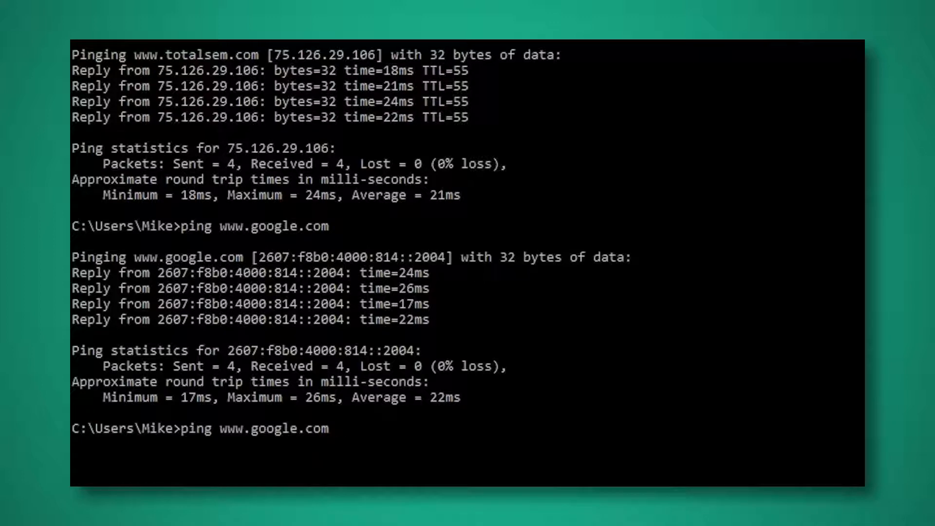
type("-4")
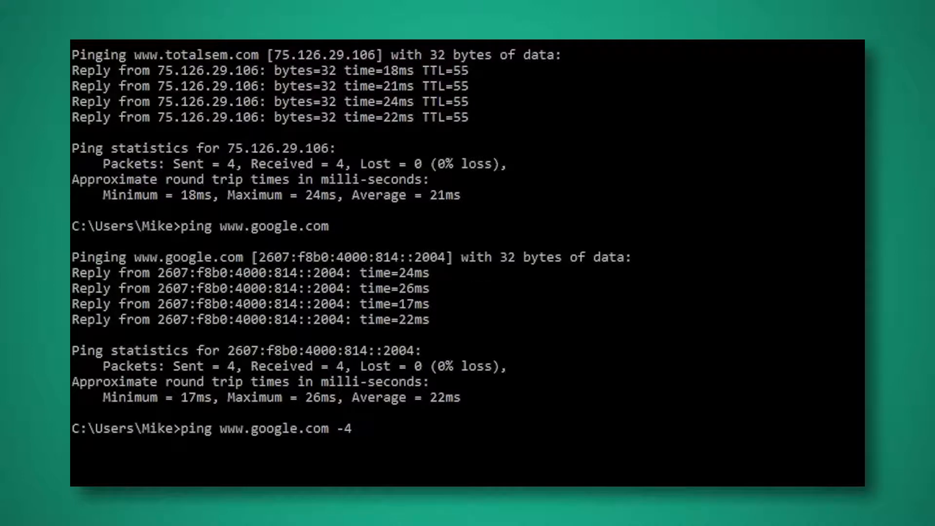
scroll("down", 3)
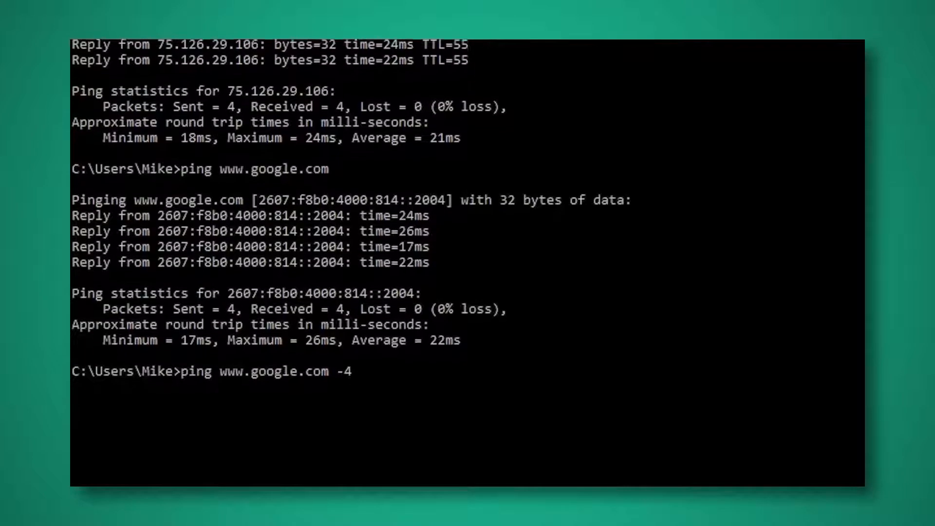
key("Return")
type("ping -t")
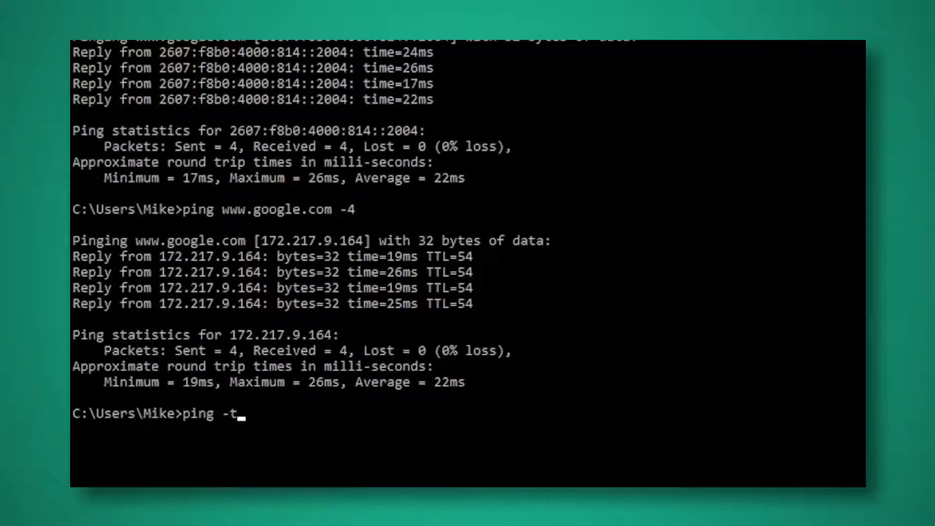
type("www.g")
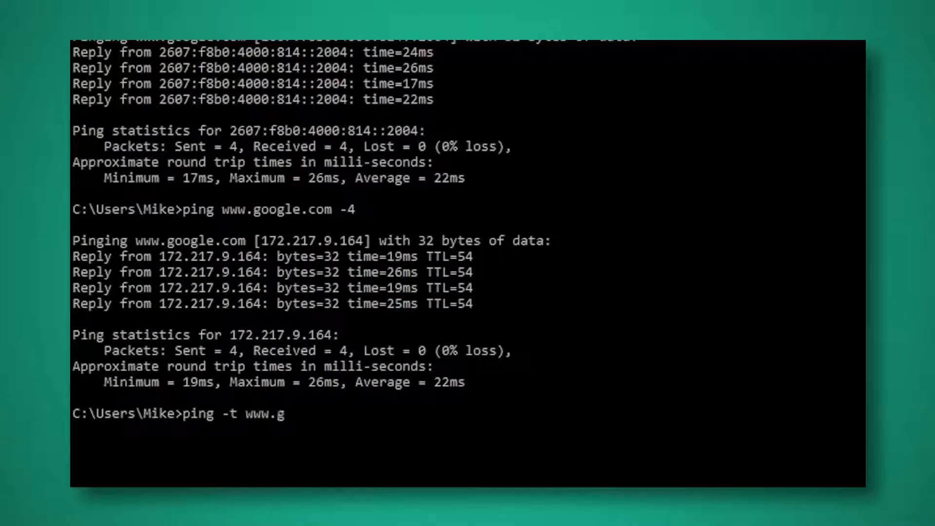
type("oogle.com")
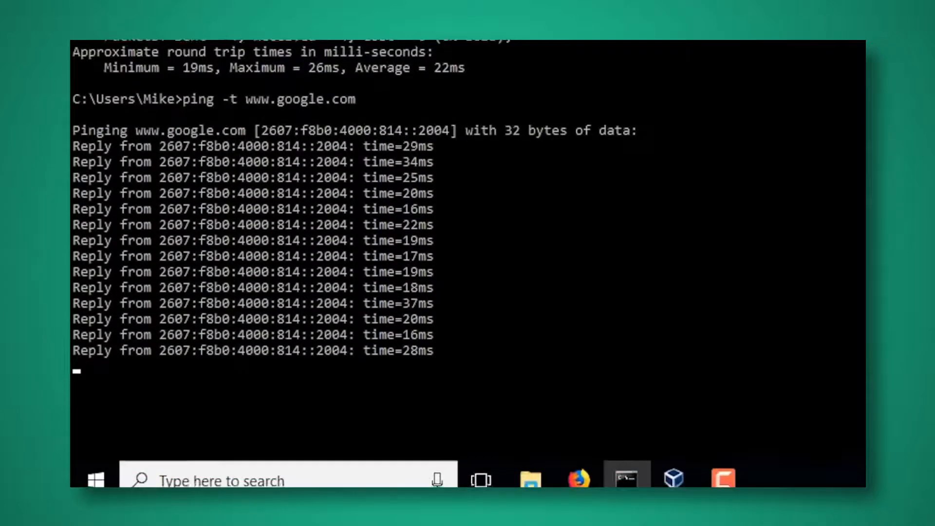
type("netsta")
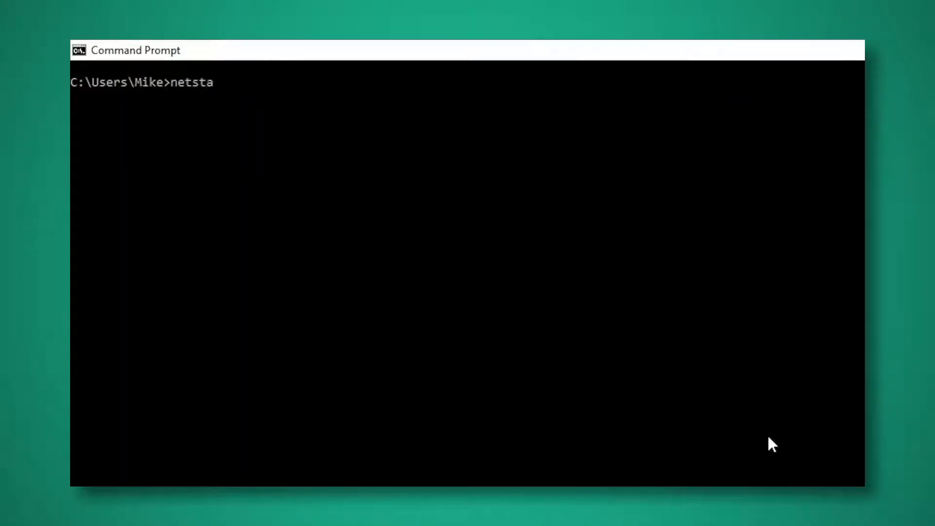
- Run netstat -n for numeric active connections, then netstat -a for all including listening ports
type("t")
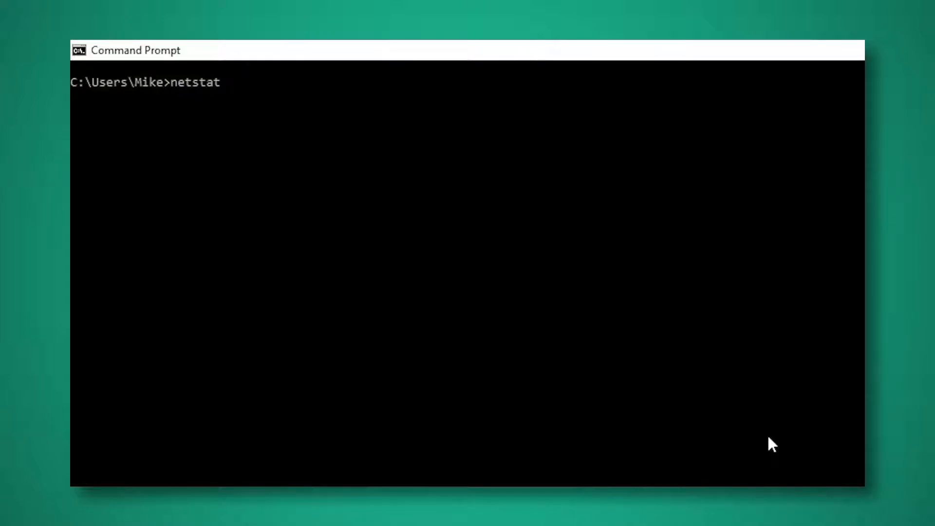
type("-n")
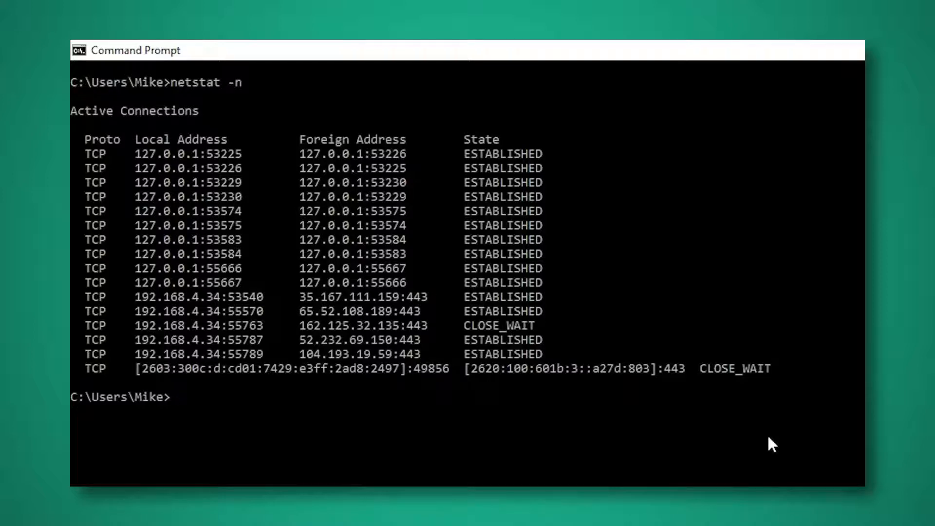
type("netstat -a")
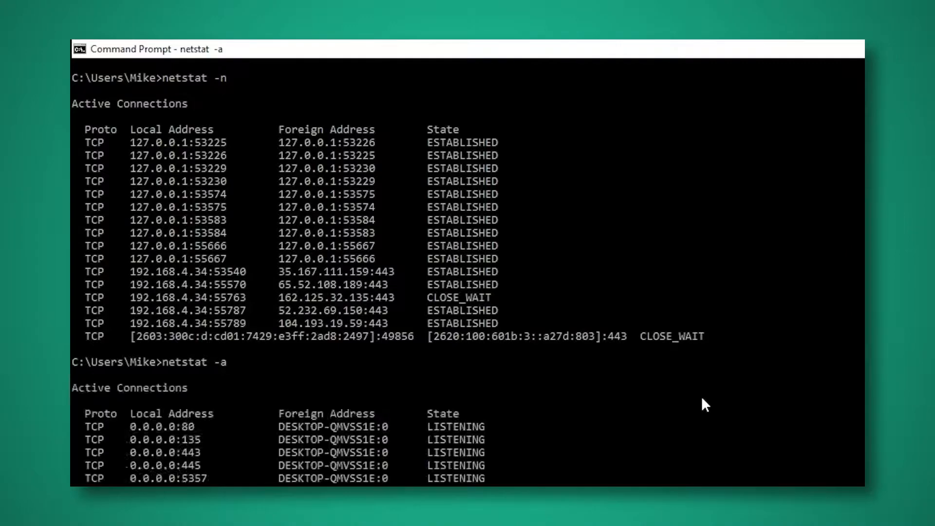
scroll("down", 3)
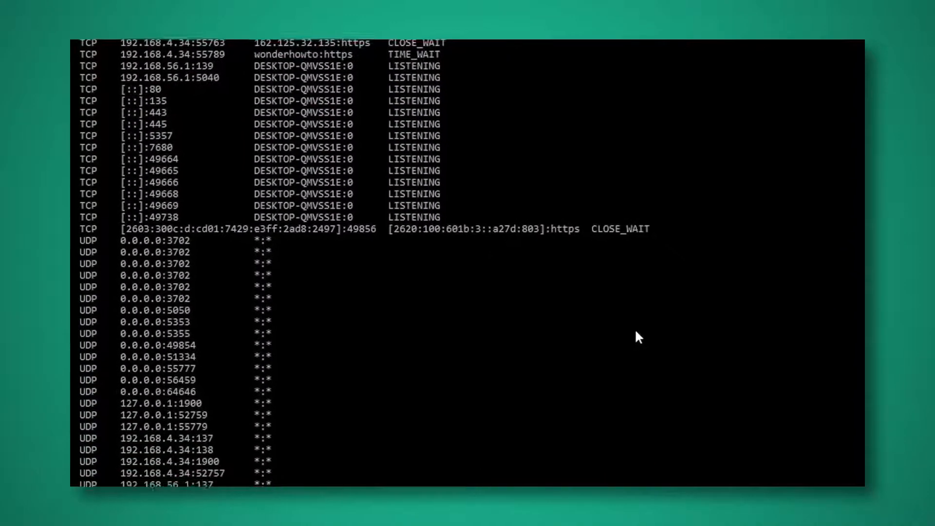
scroll("down", 3)
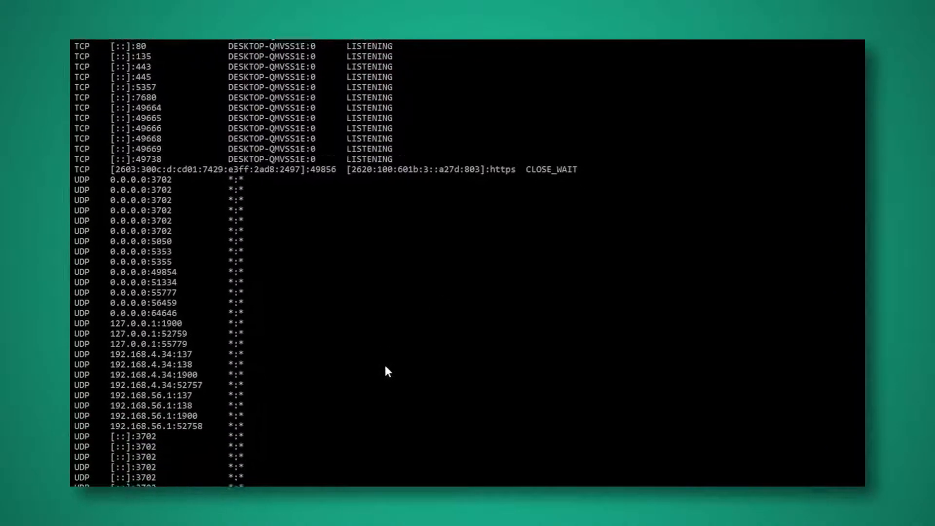
scroll("down", 3)
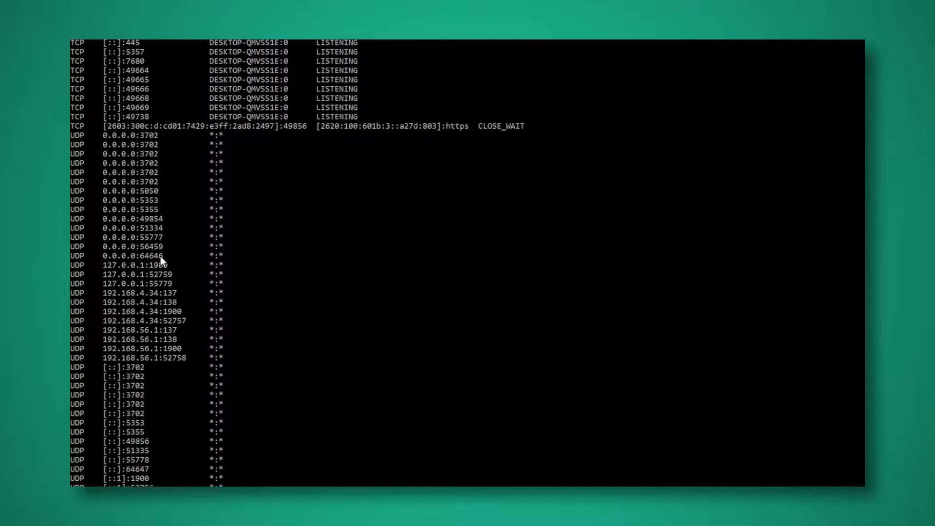
scroll("up", 3)
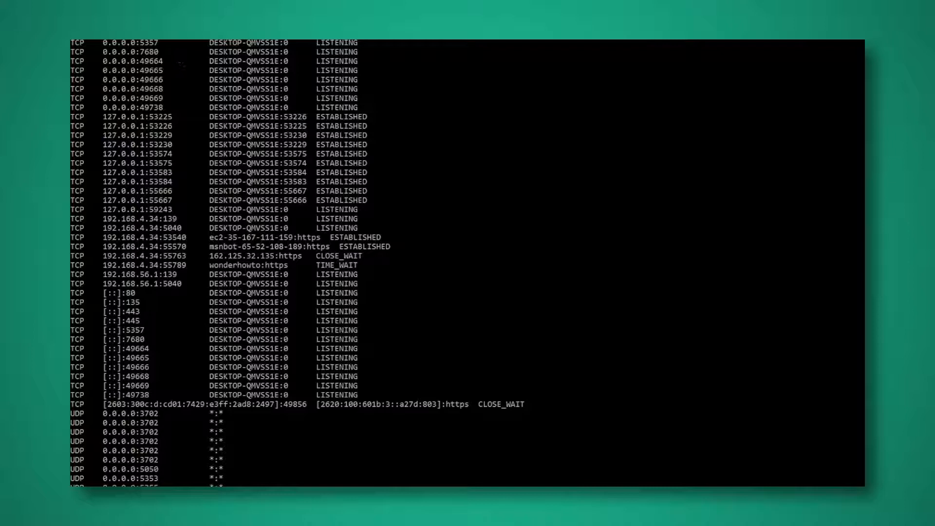
scroll("down", 3)
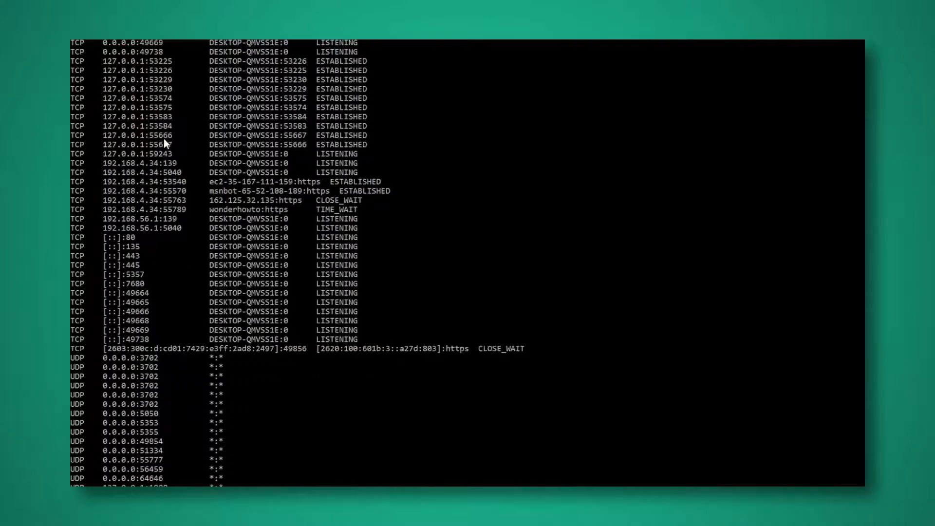
scroll("down", 3)
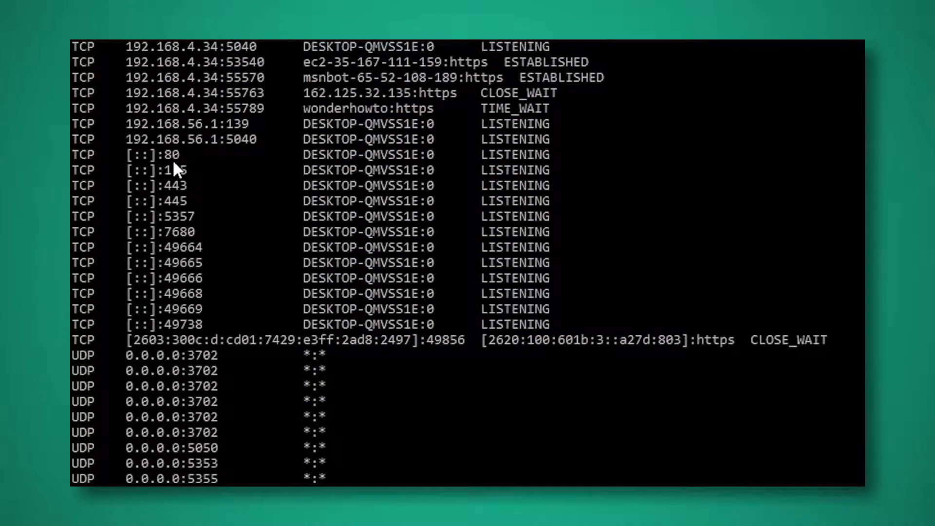
mouse_move(193, 169)
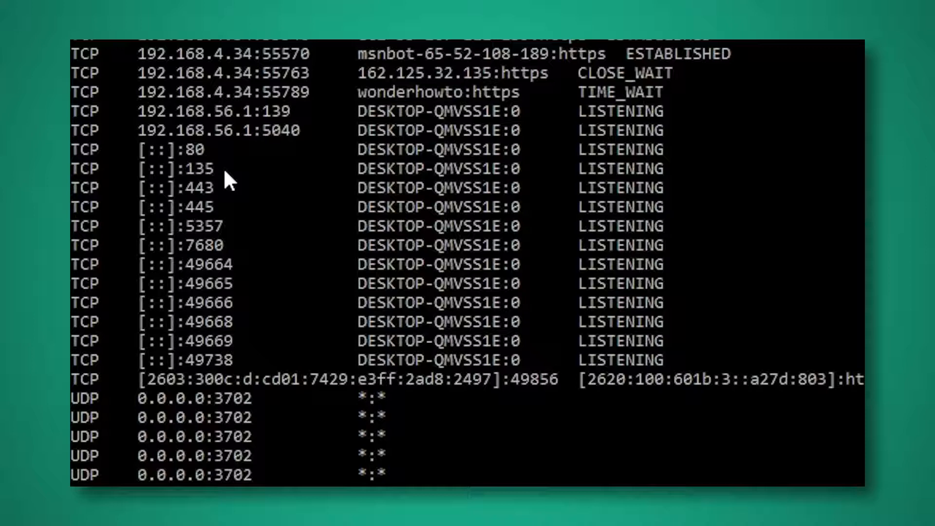
mouse_move(233, 200)
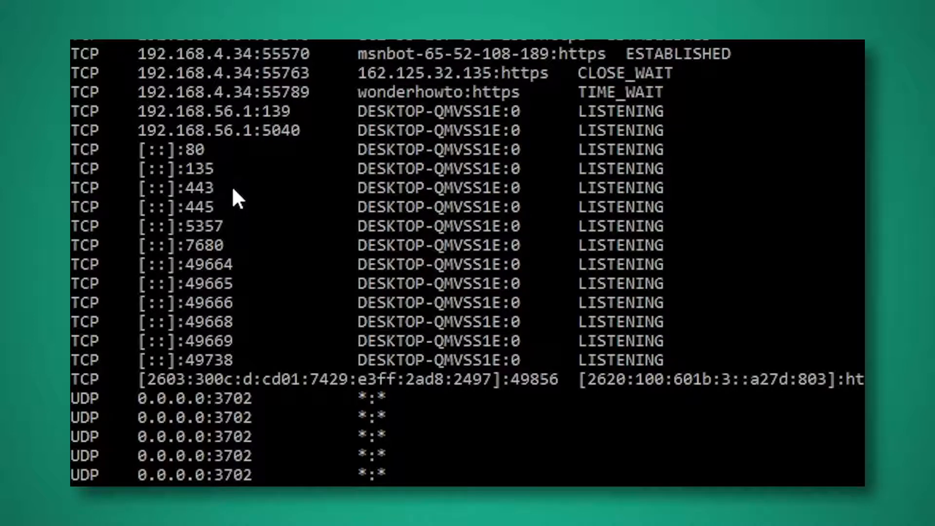
mouse_move(233, 222)
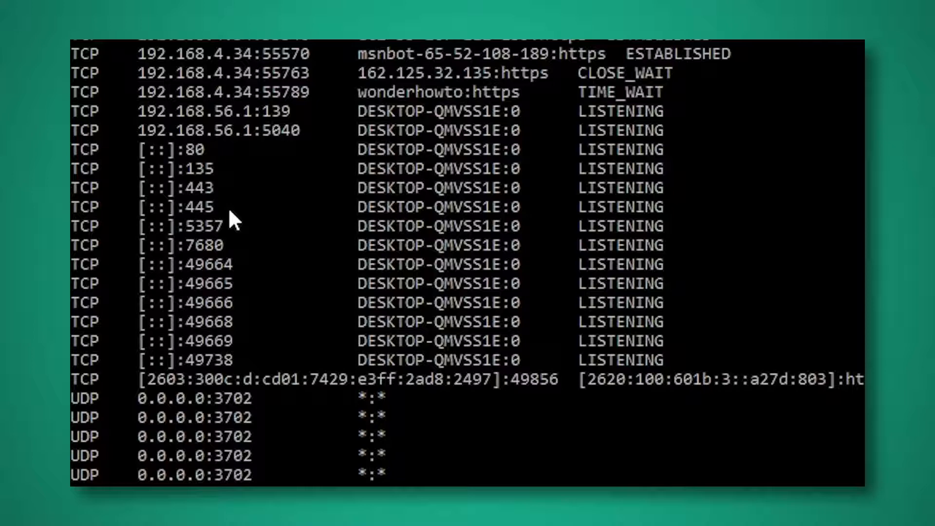
mouse_move(227, 185)
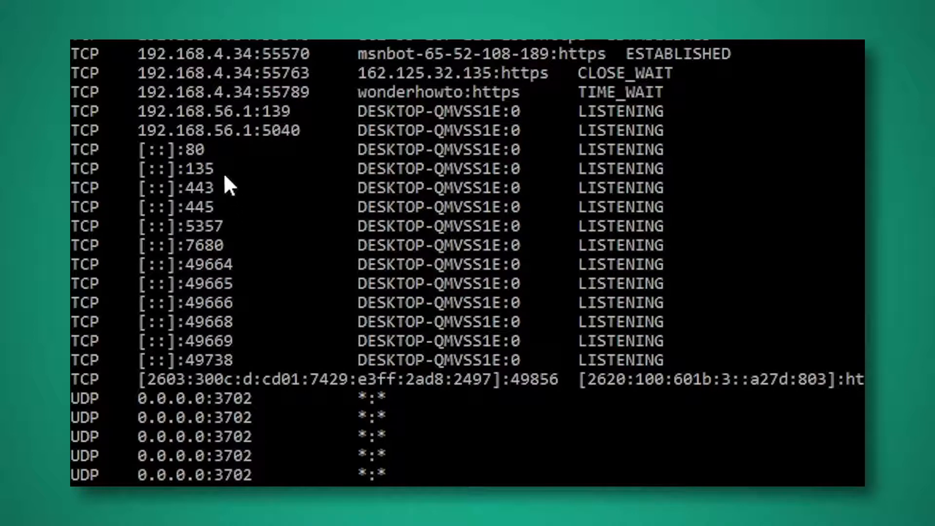
mouse_move(224, 196)
type("tracert www.google.com")
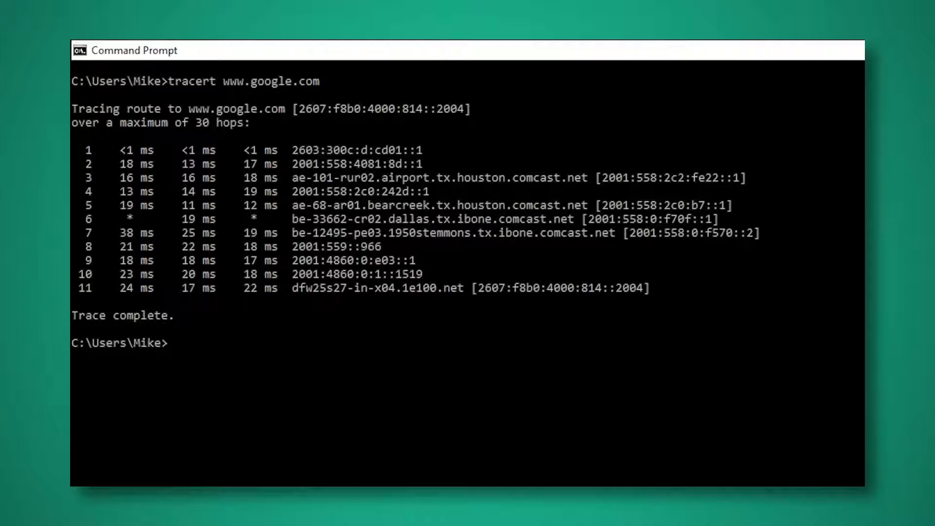
- Run arp with no options after the trace completes to show its usage help
type("arp")
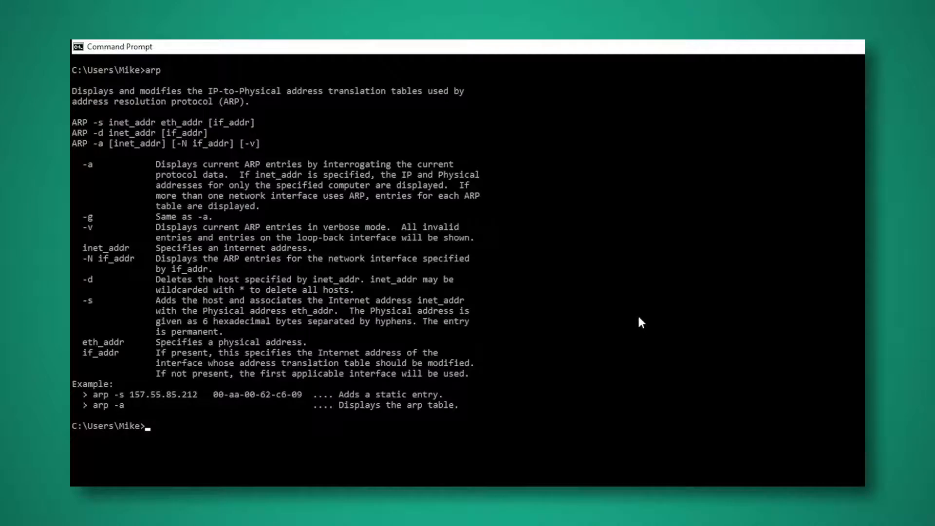
- Enter arp again, this time for the -a listing of the ARP tables
type("arp -a")
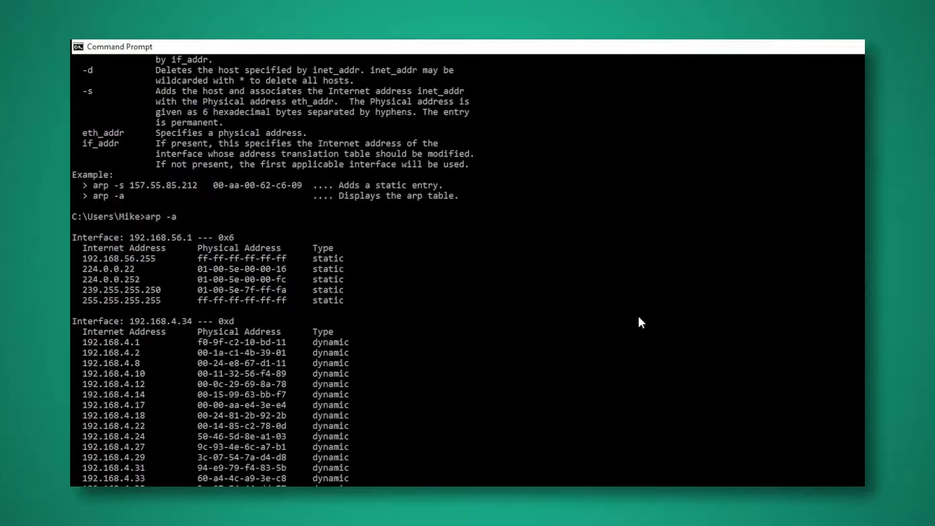
- Scroll the arp -a output to reveal more dynamic entries for interface 192.168.4.34
scroll("down", 3)
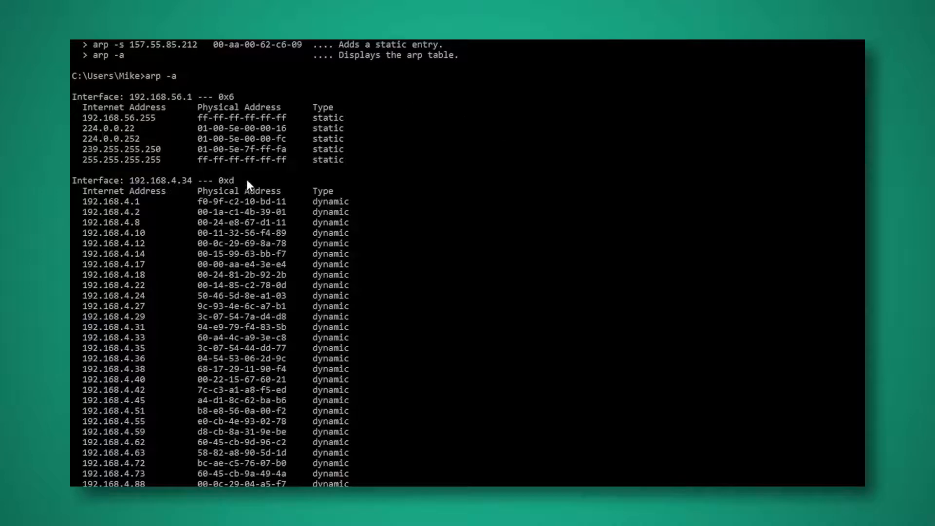
mouse_move(246, 174)
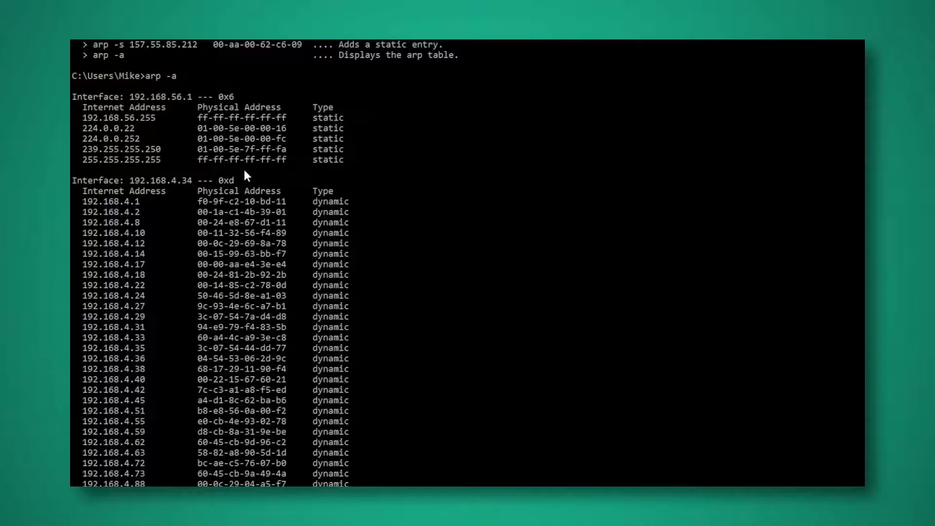
mouse_move(338, 441)
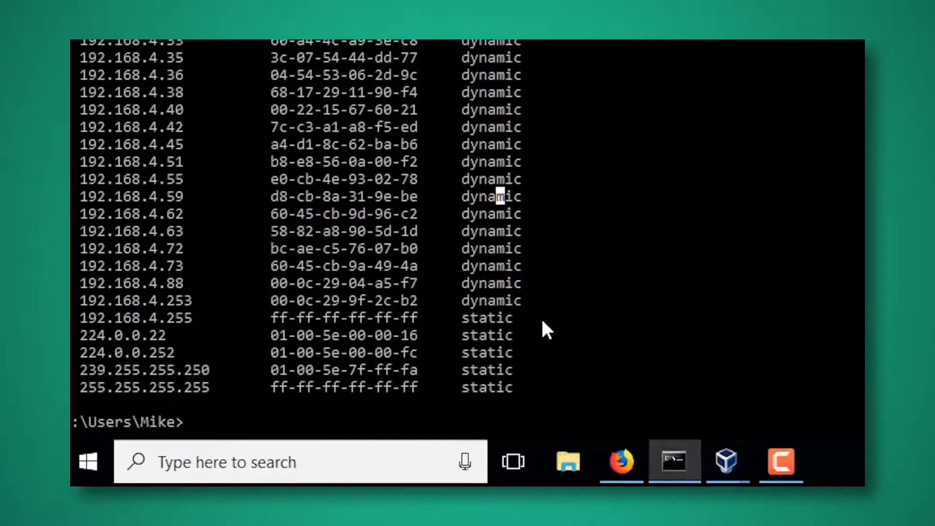
mouse_move(391, 335)
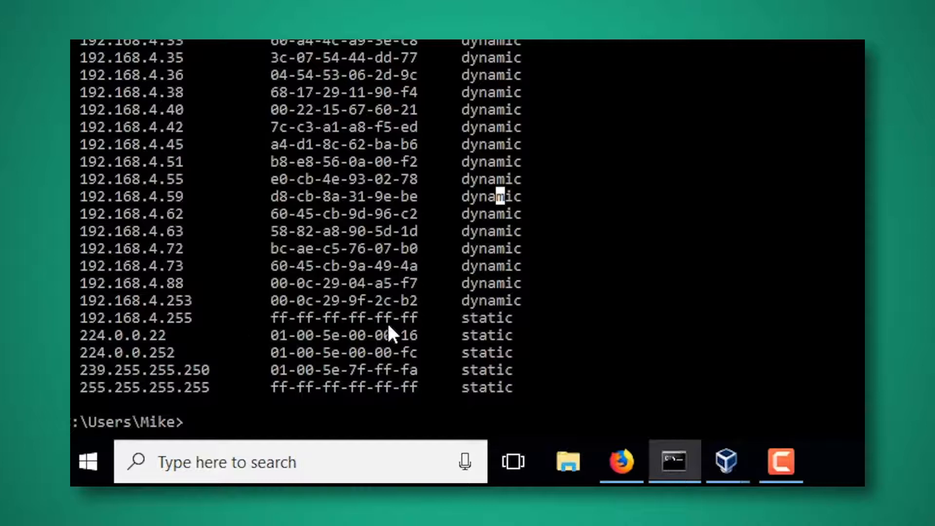
mouse_move(385, 358)
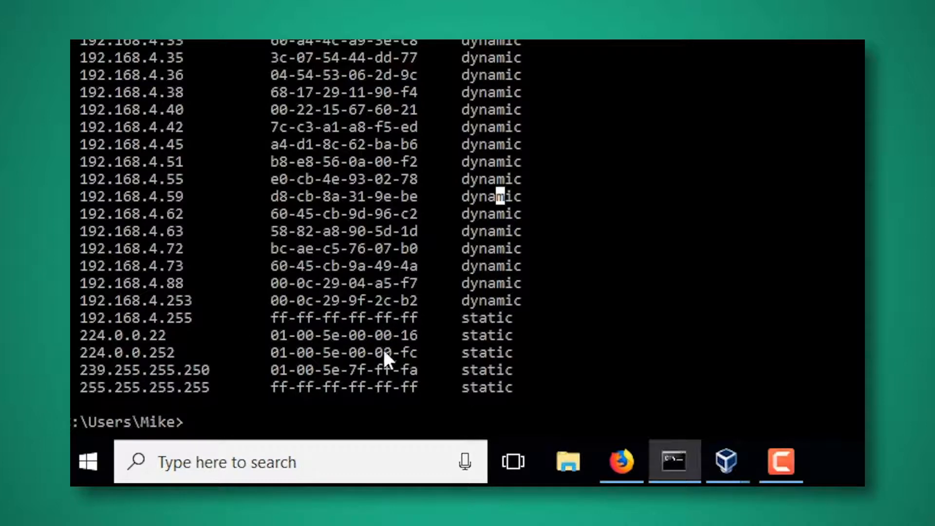
mouse_move(298, 396)
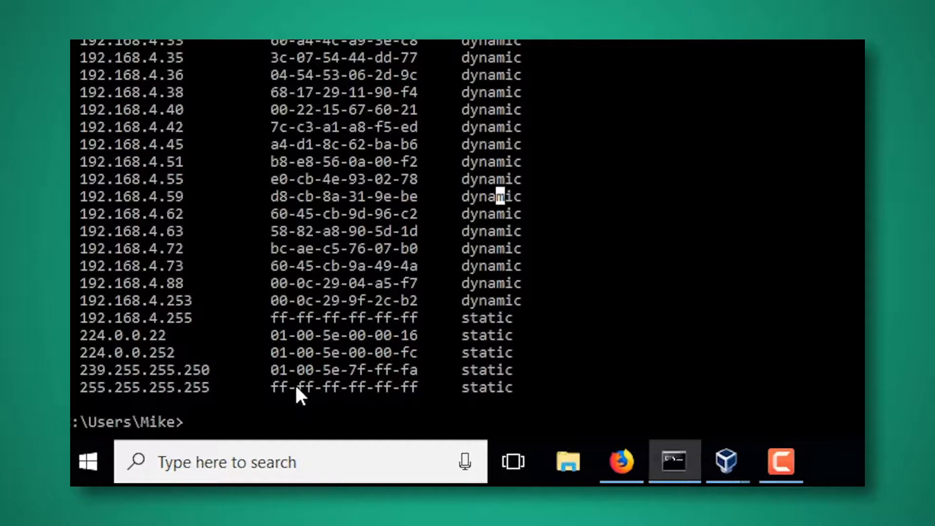
scroll("up", 3)
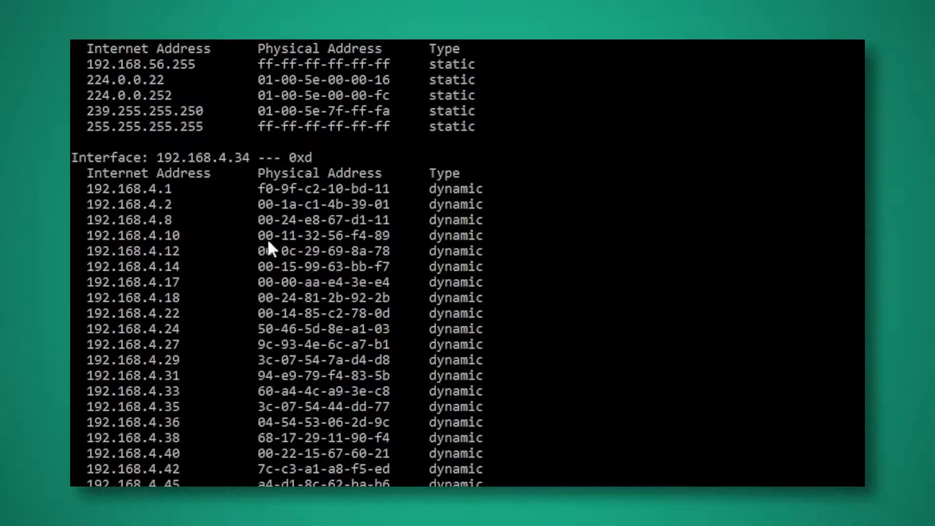
mouse_move(272, 245)
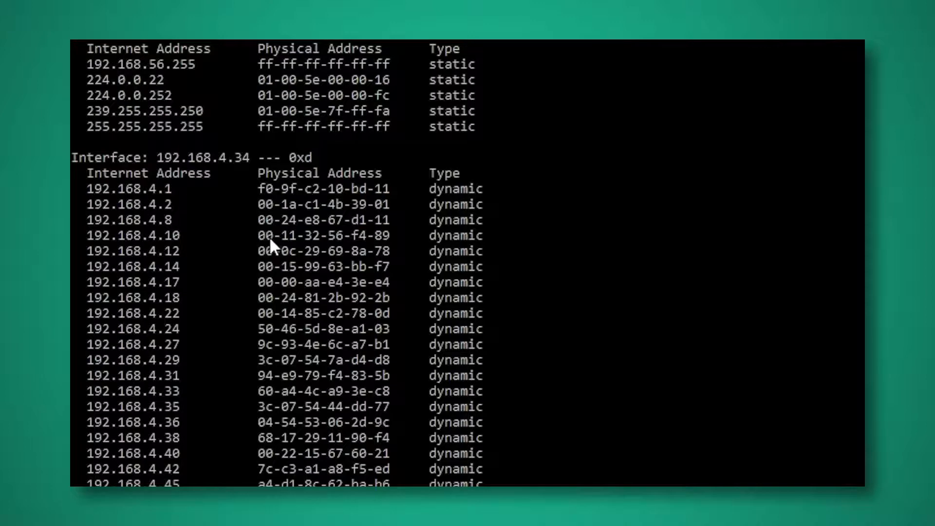
mouse_move(322, 245)
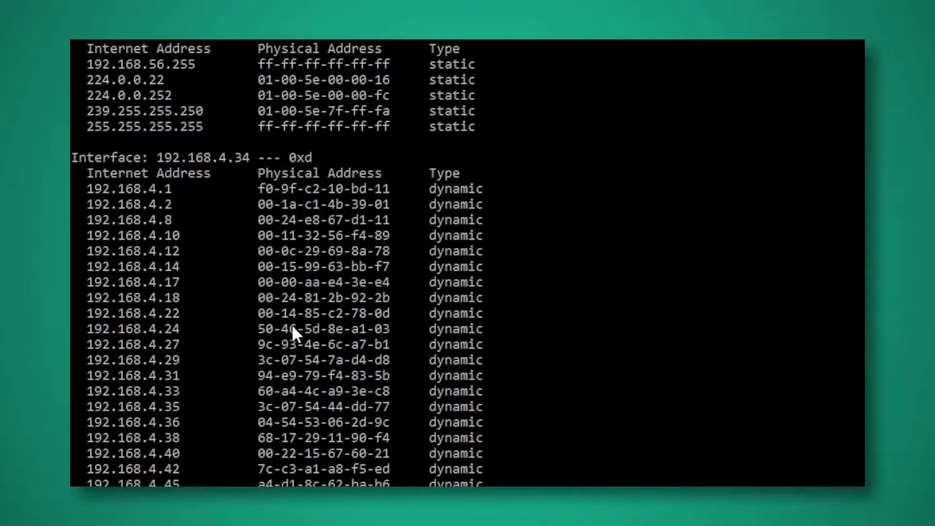
mouse_move(277, 364)
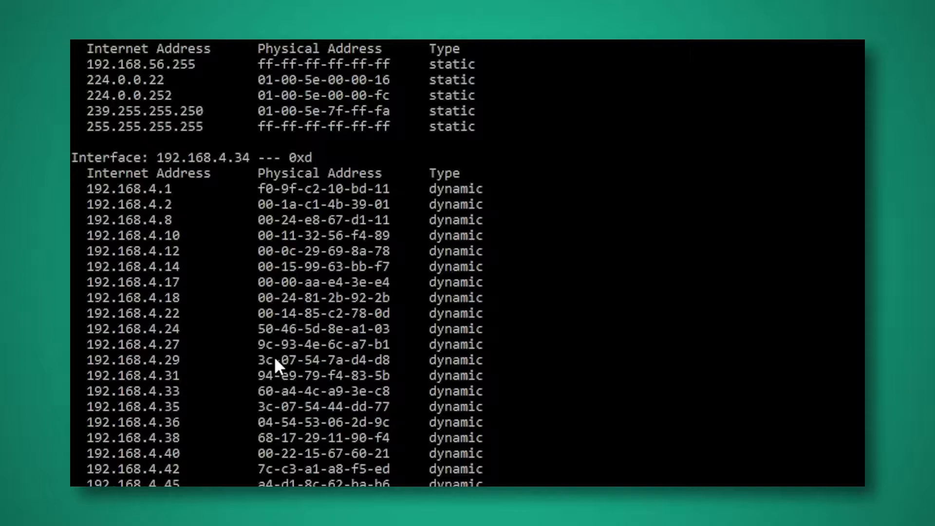